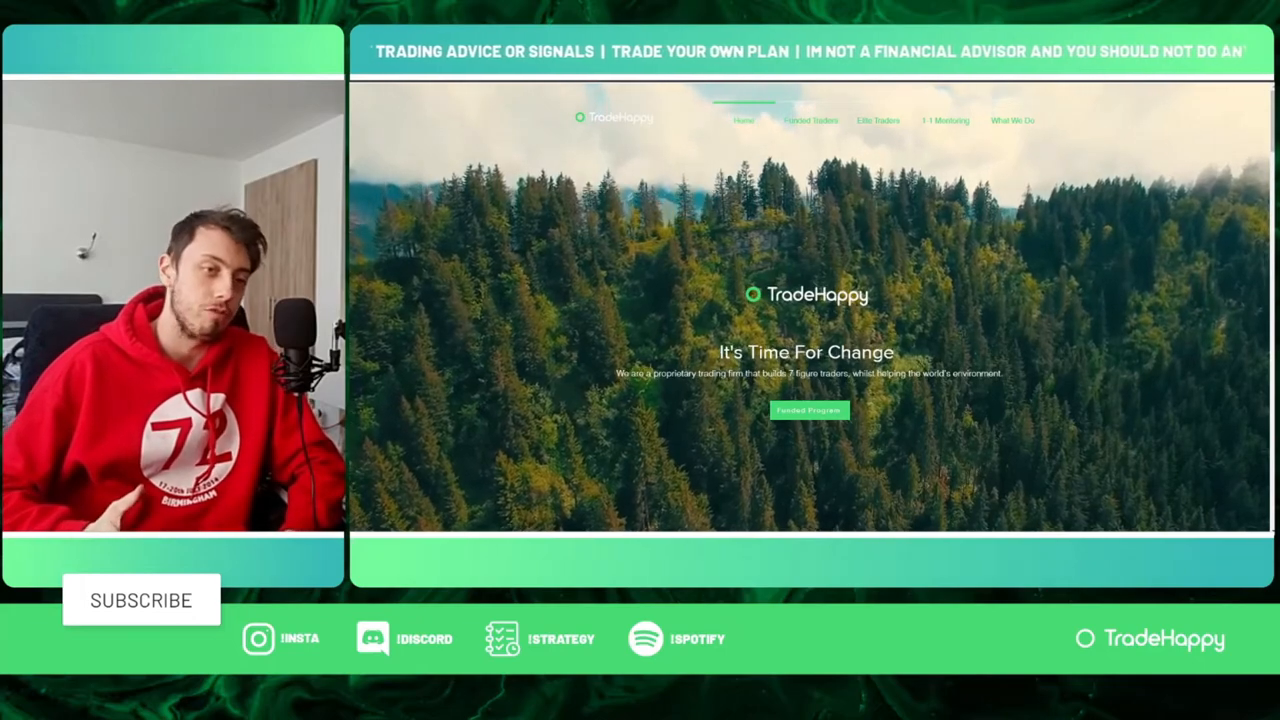
Step: Draw a fourth green box overlapping the highest box's top-right corner, plus a small square in the lowest box's corner
left_click(140, 600)
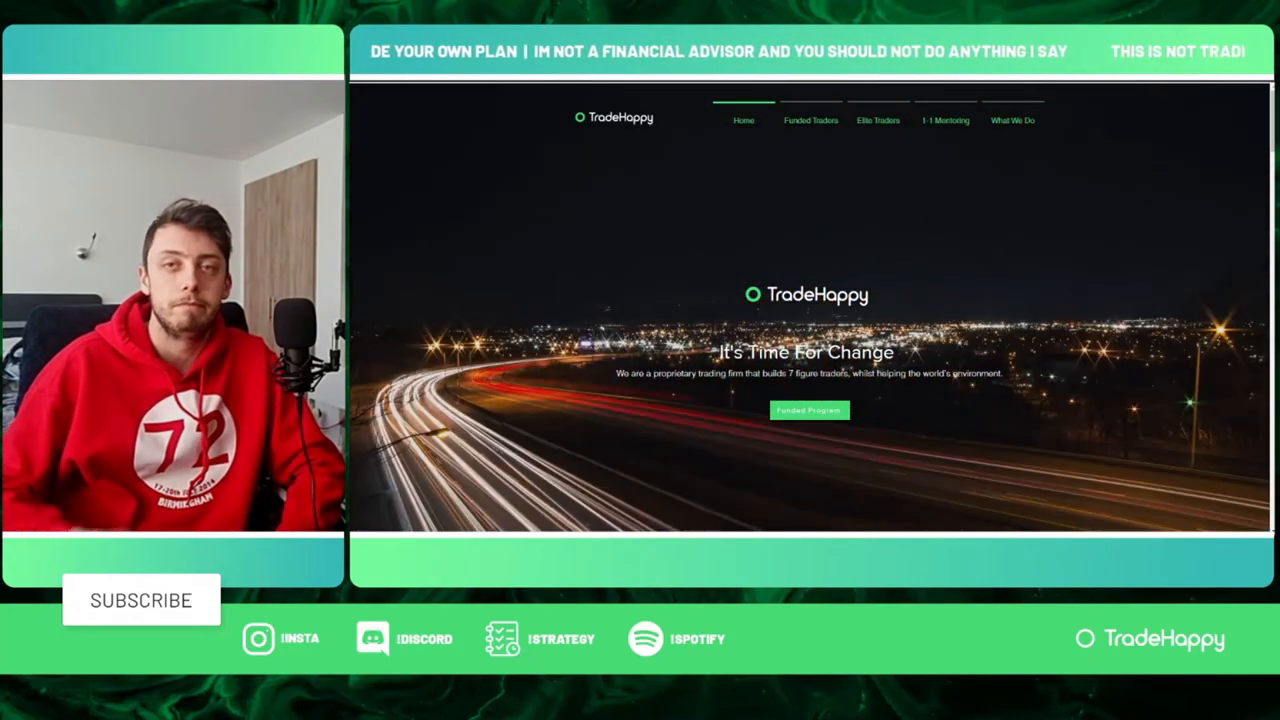
scroll("down", 3)
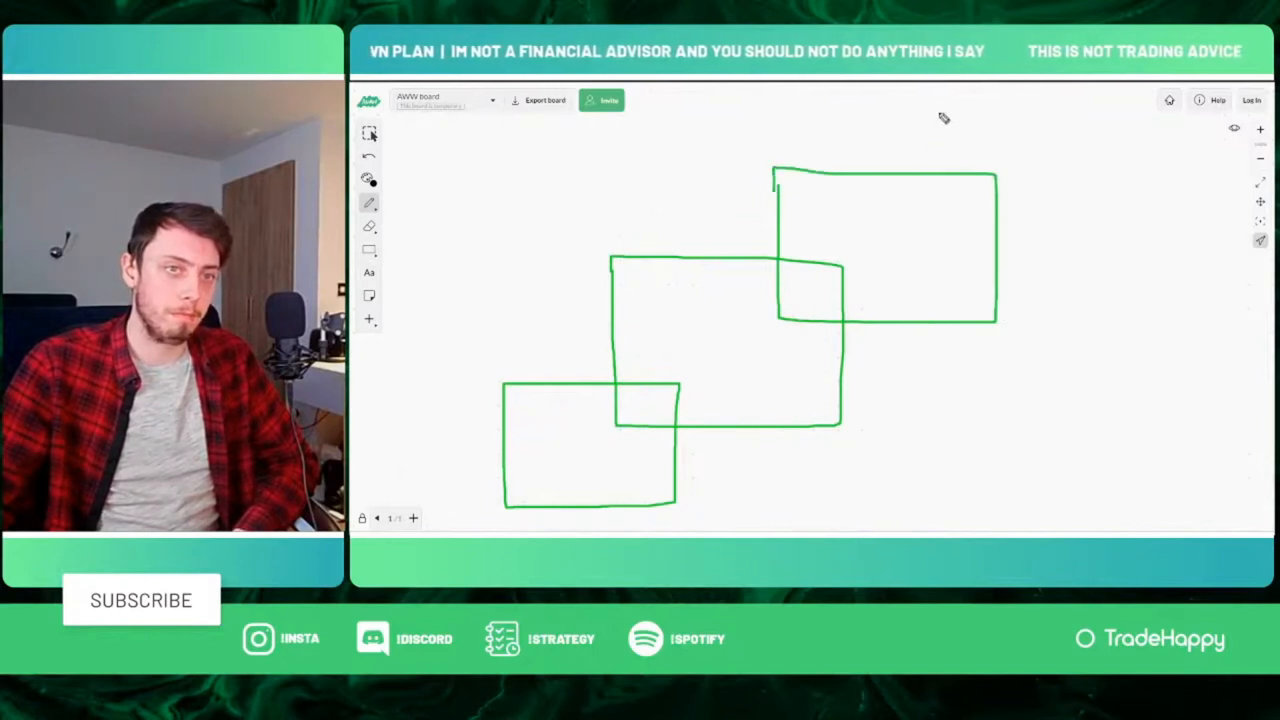
left_click_drag(936, 100, 1164, 240)
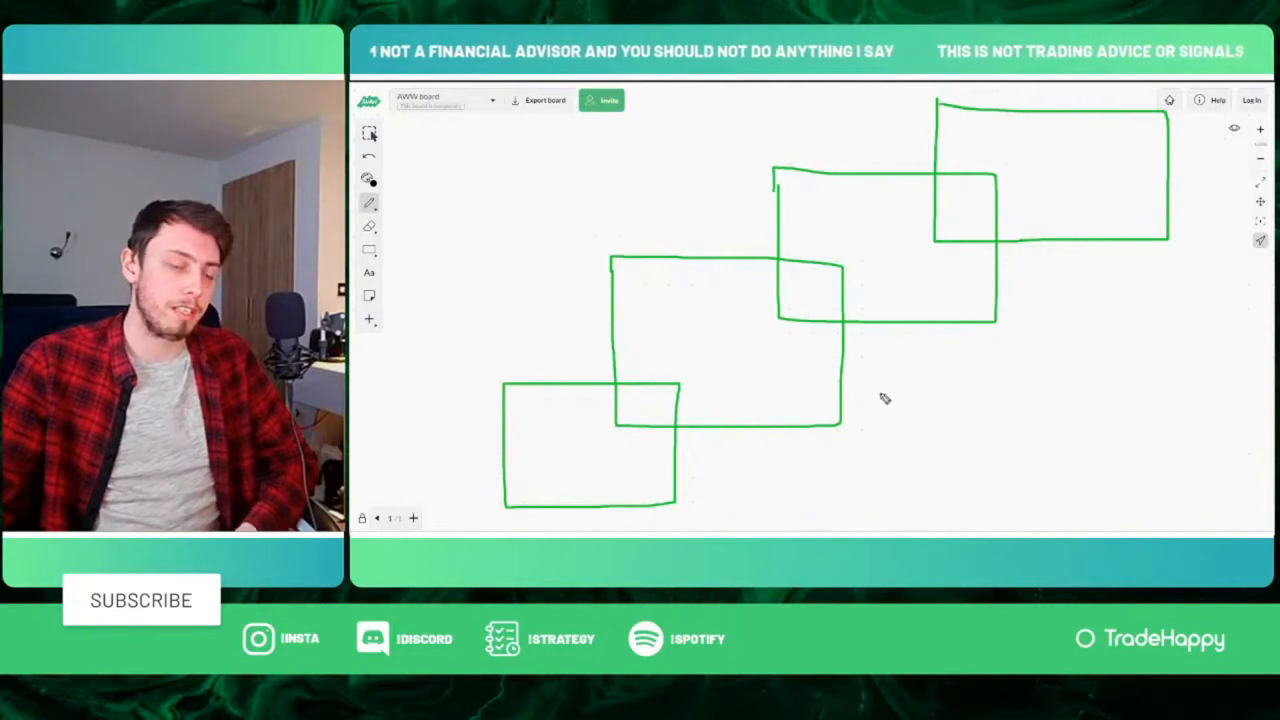
mouse_move(592, 364)
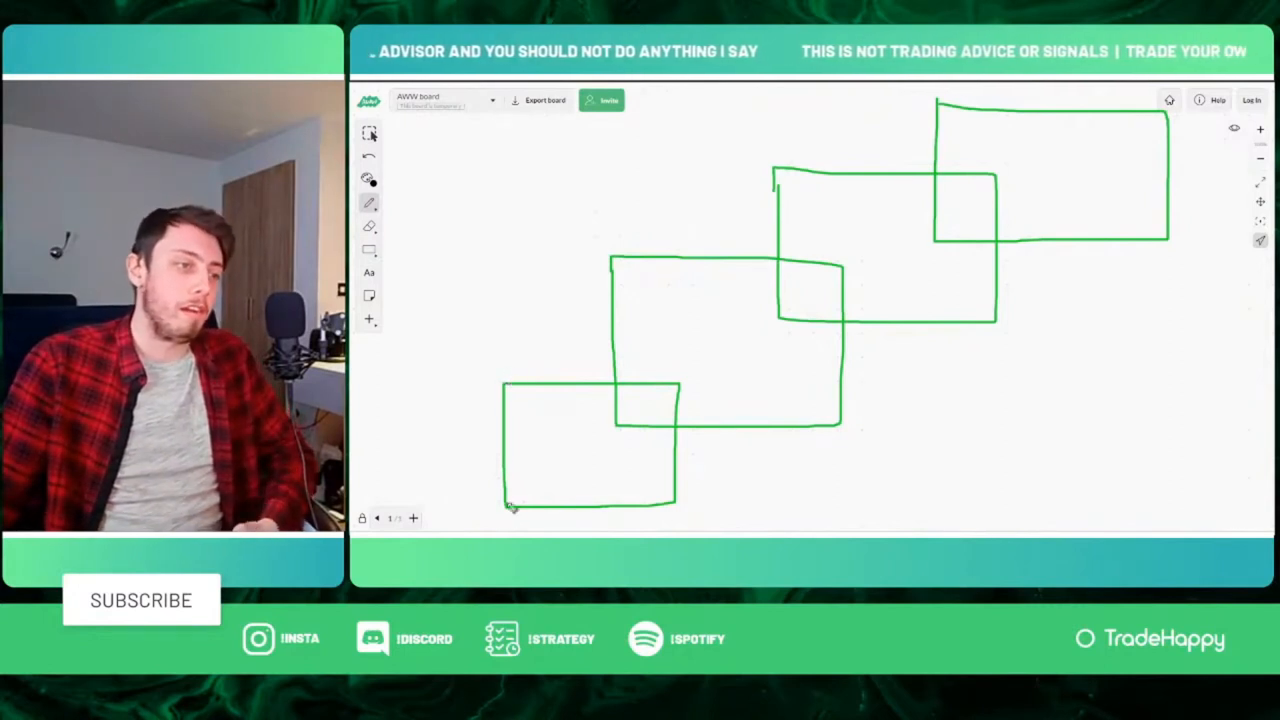
left_click_drag(510, 470, 576, 504)
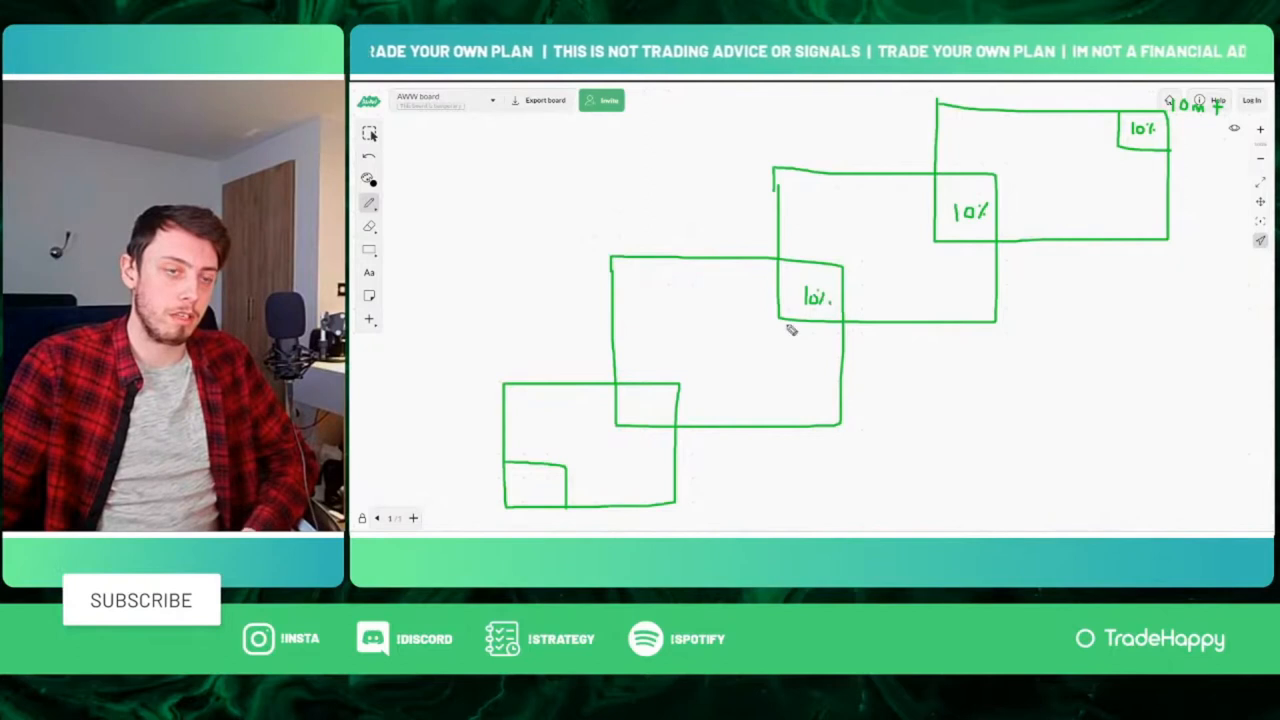
Step: Handwrite 10% in the lowest box's overlap corner so every overlap is labelled
left_click(644, 412)
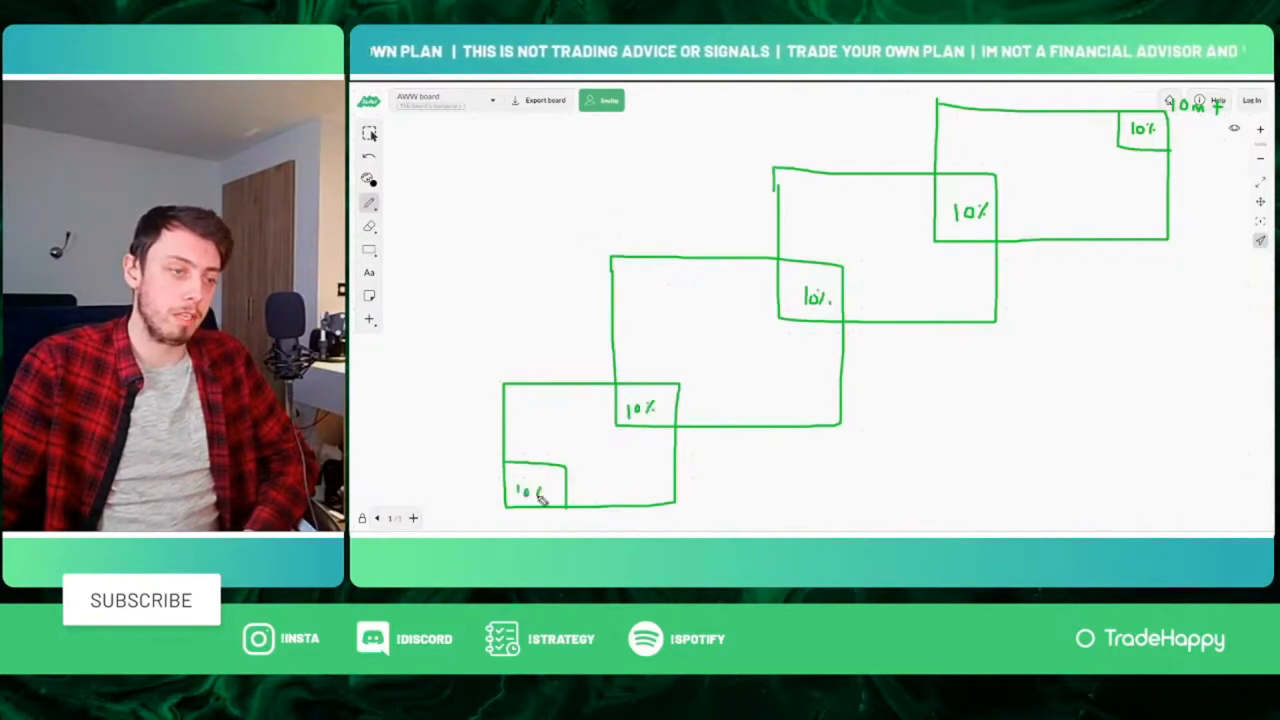
mouse_move(740, 336)
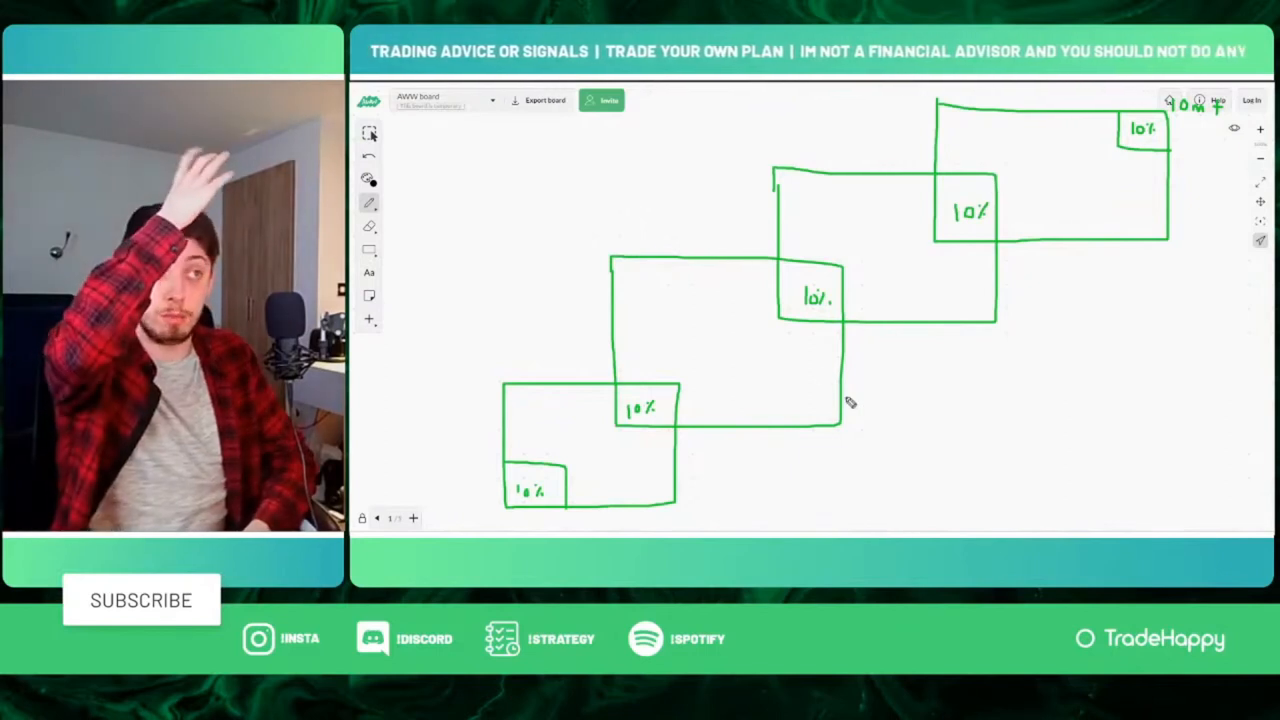
mouse_move(736, 336)
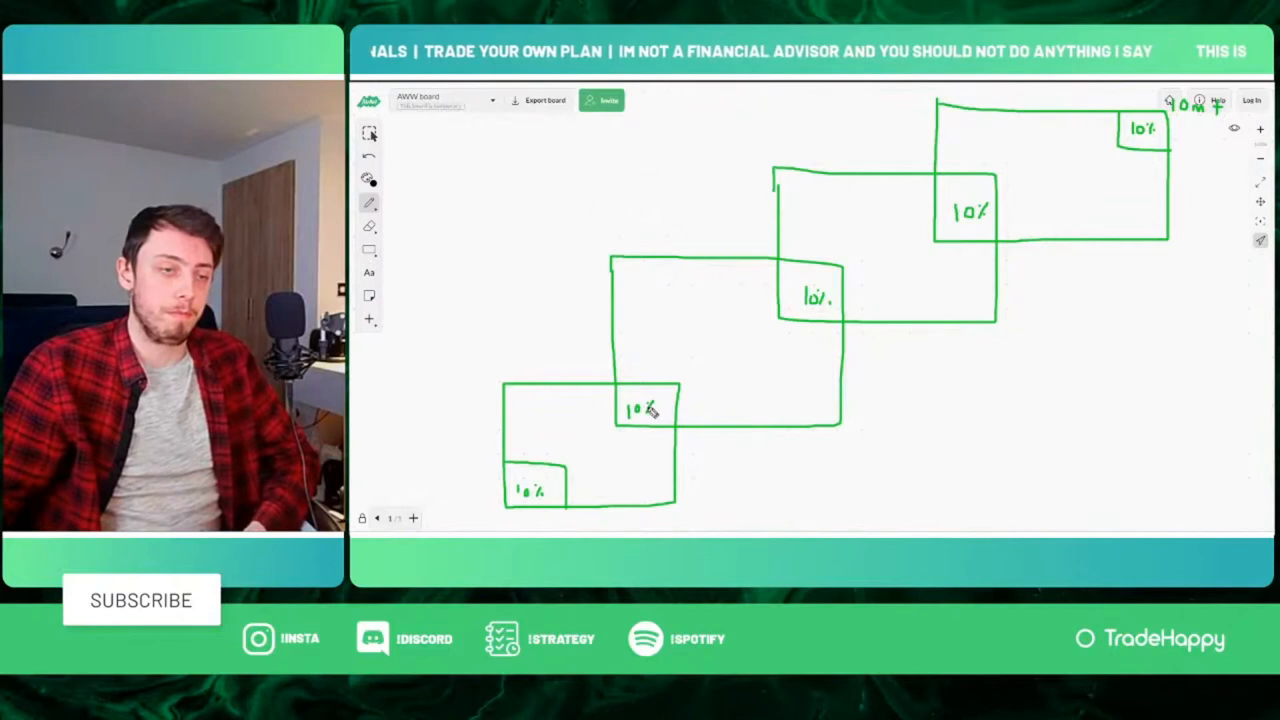
mouse_move(1050, 158)
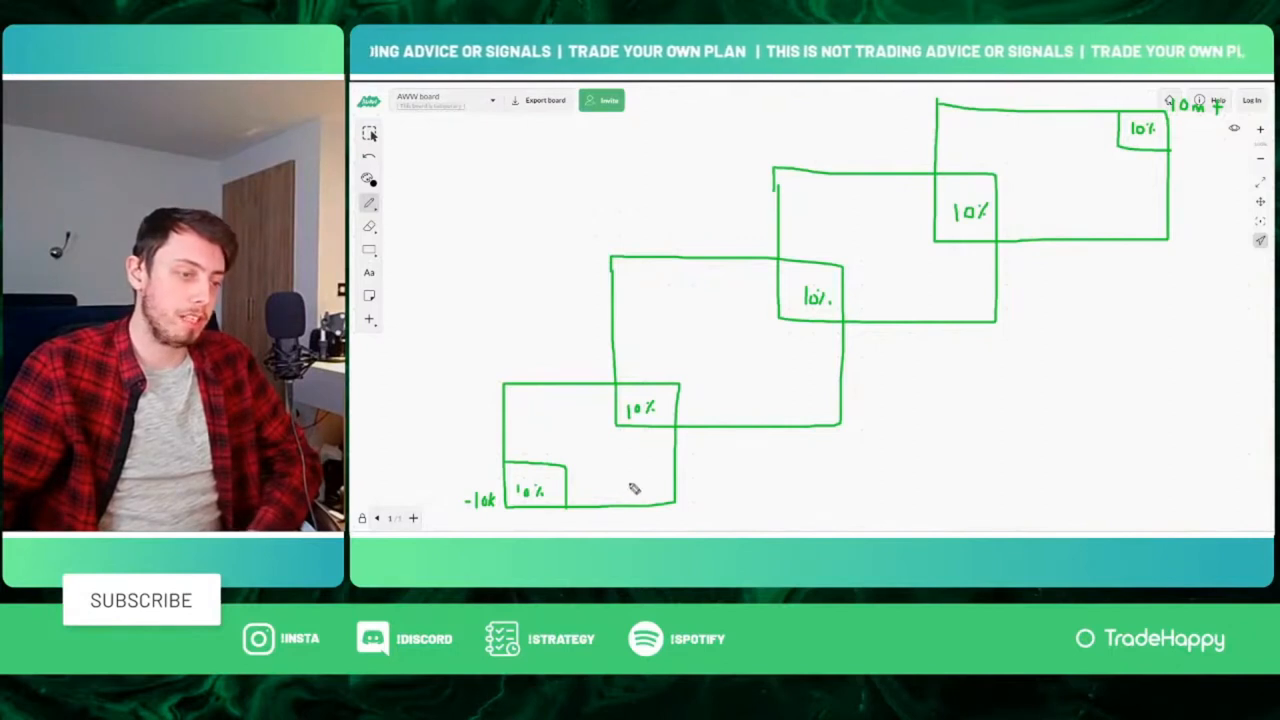
mouse_move(584, 444)
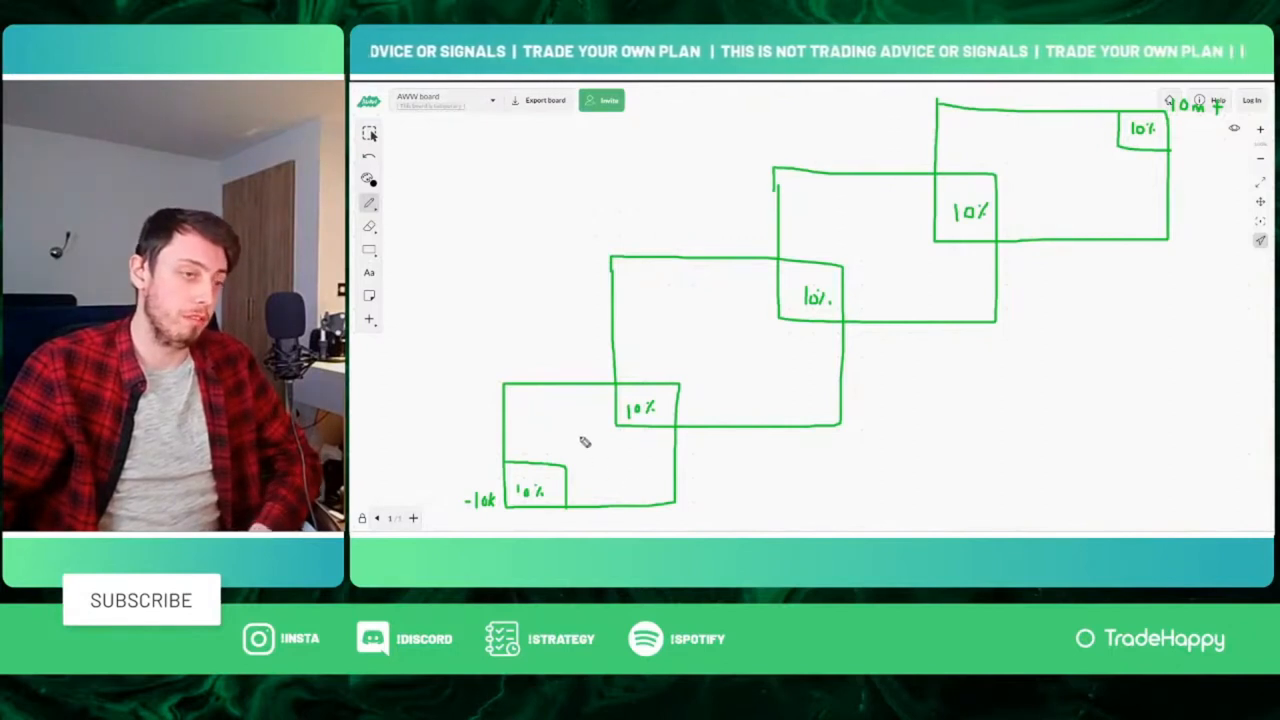
mouse_move(672, 414)
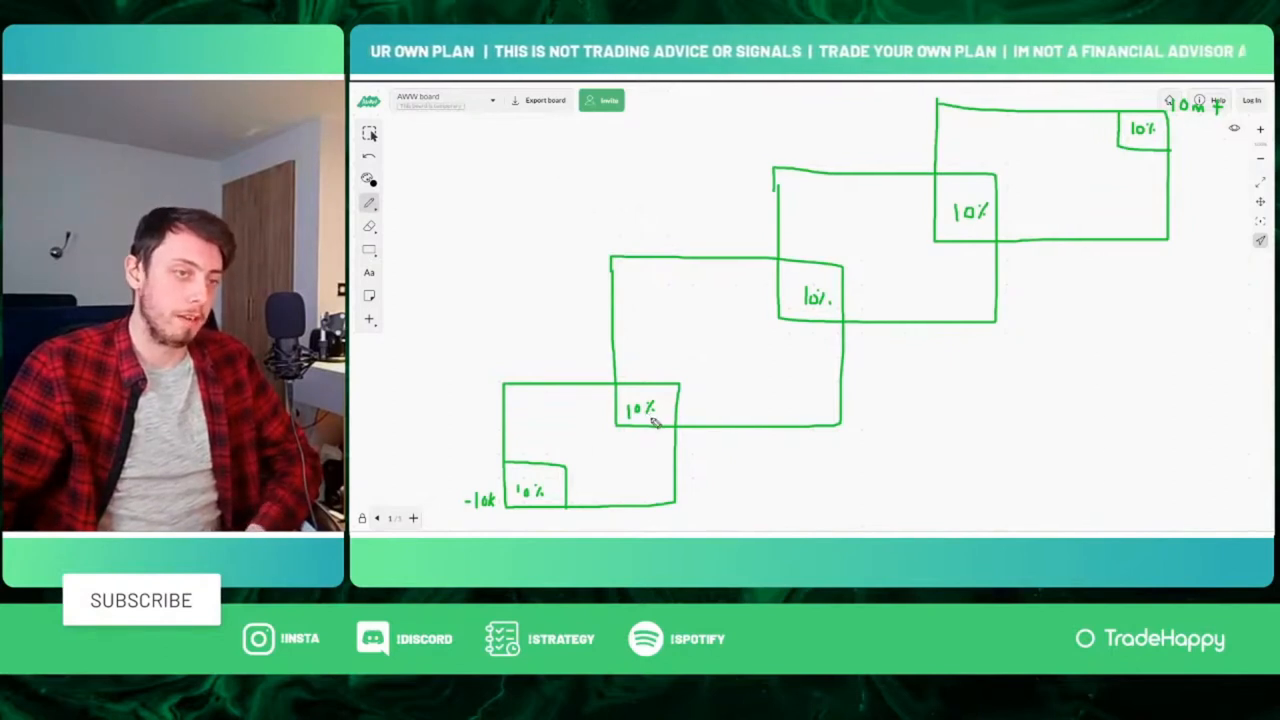
mouse_move(844, 300)
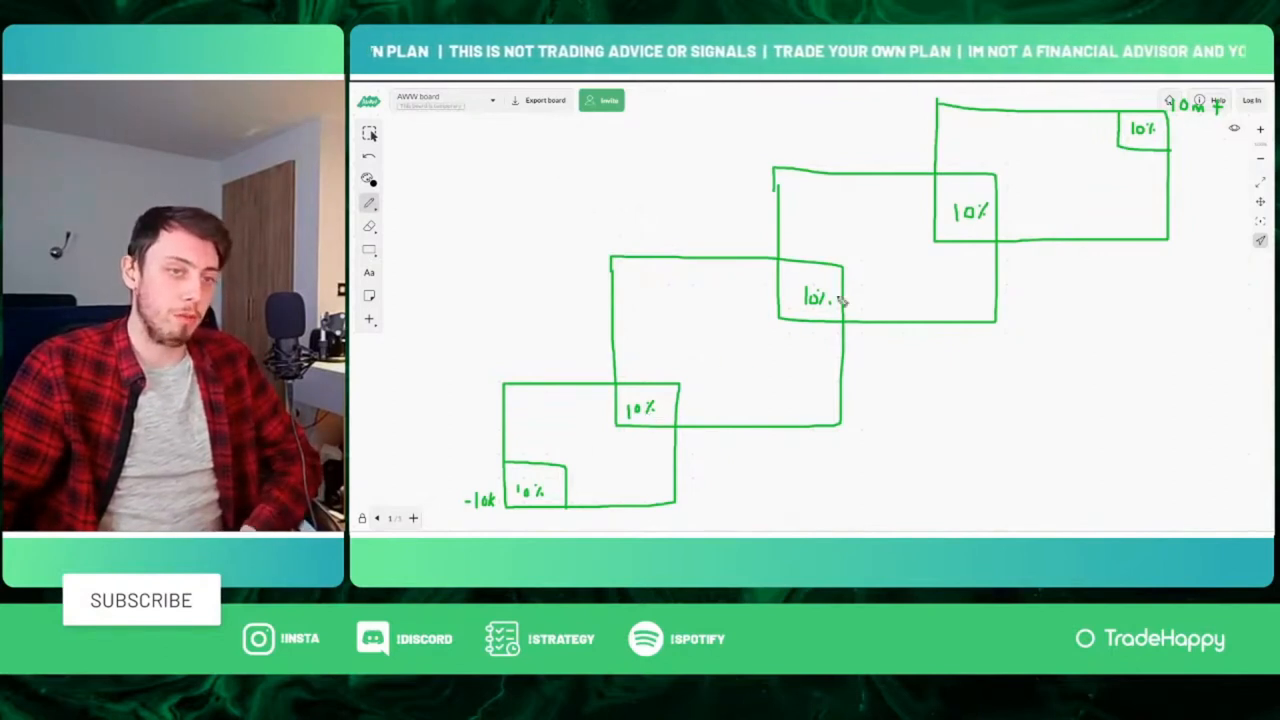
mouse_move(600, 376)
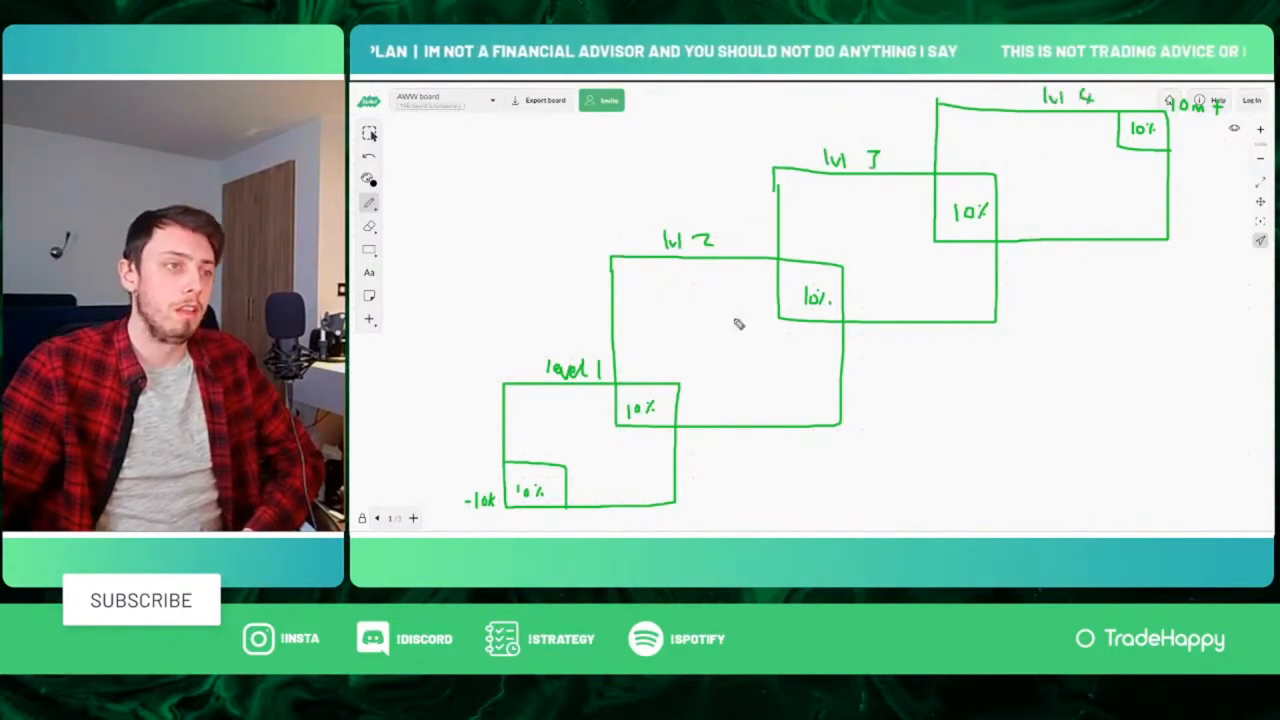
mouse_move(652, 288)
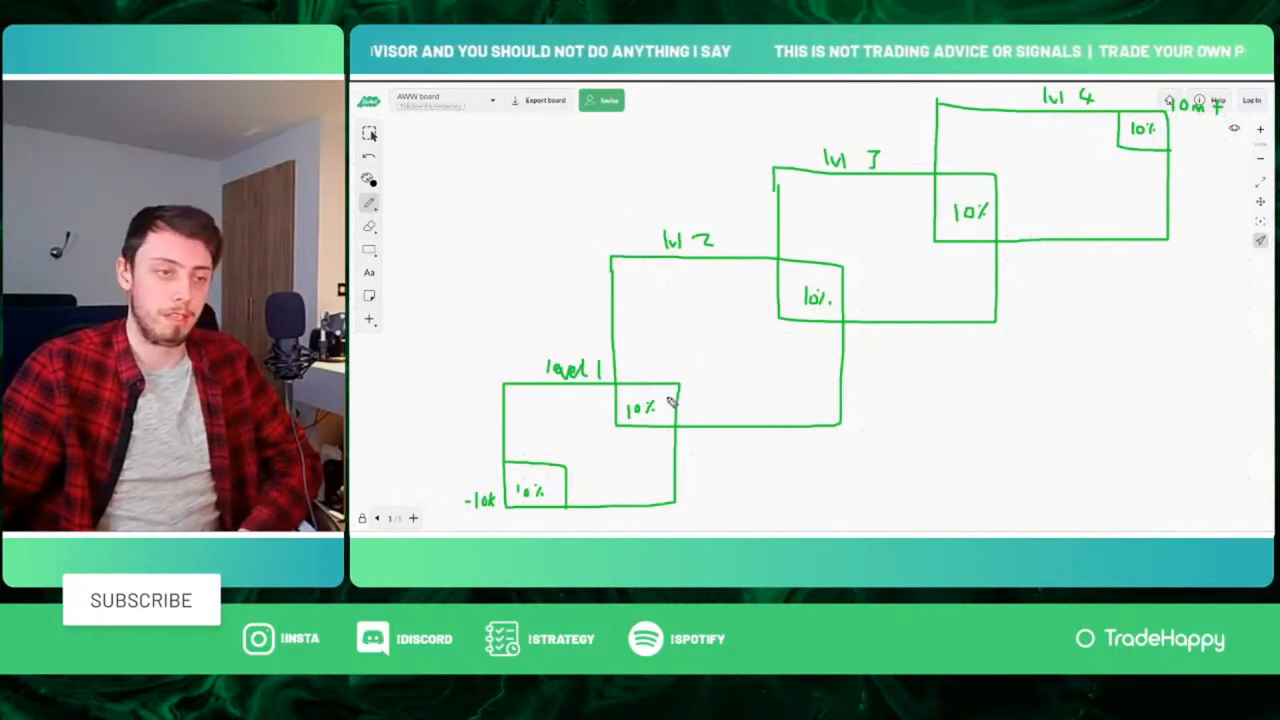
mouse_move(560, 424)
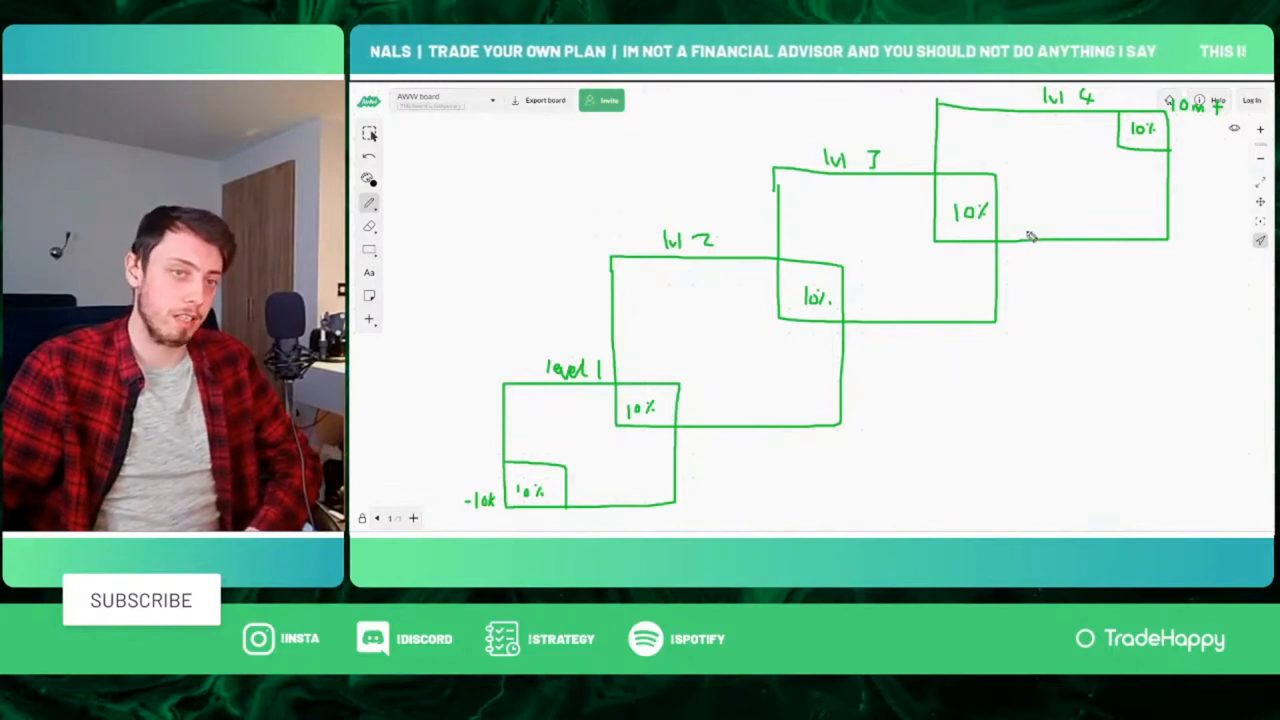
mouse_move(796, 468)
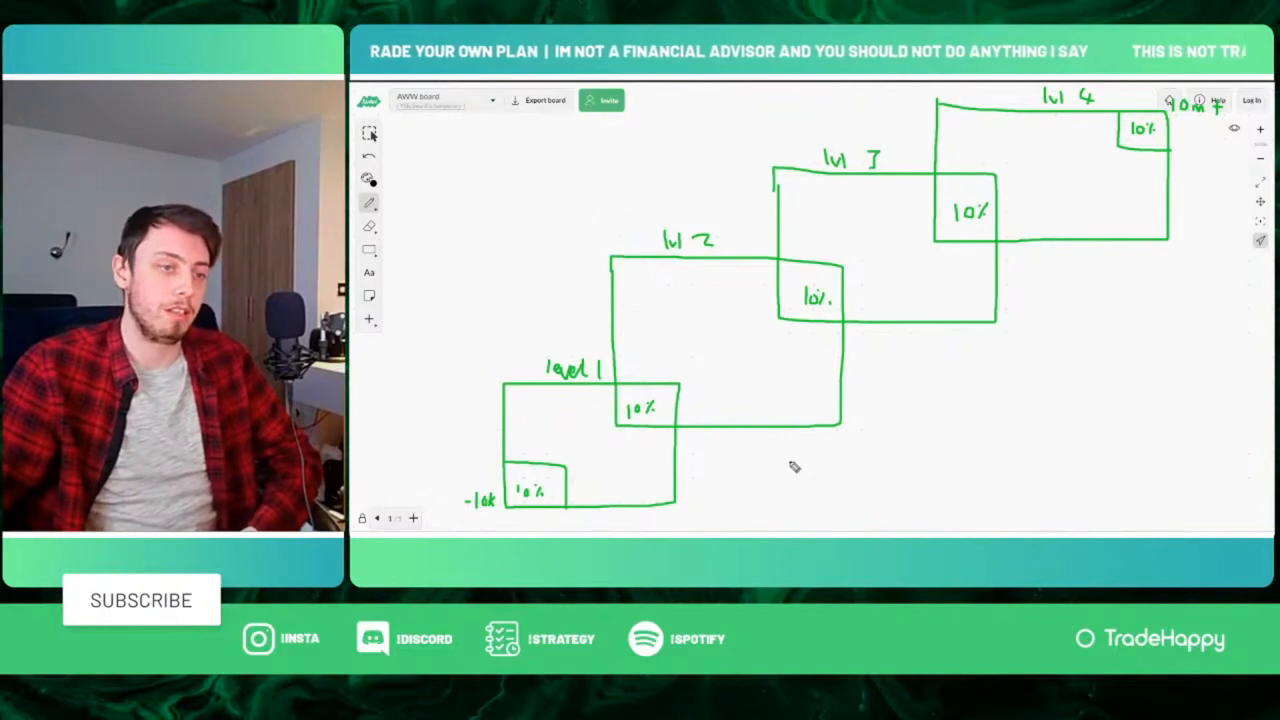
Step: Draw a long upward arrow sweeping from below level 1 toward the level 4 box
left_click_drag(764, 482, 1136, 276)
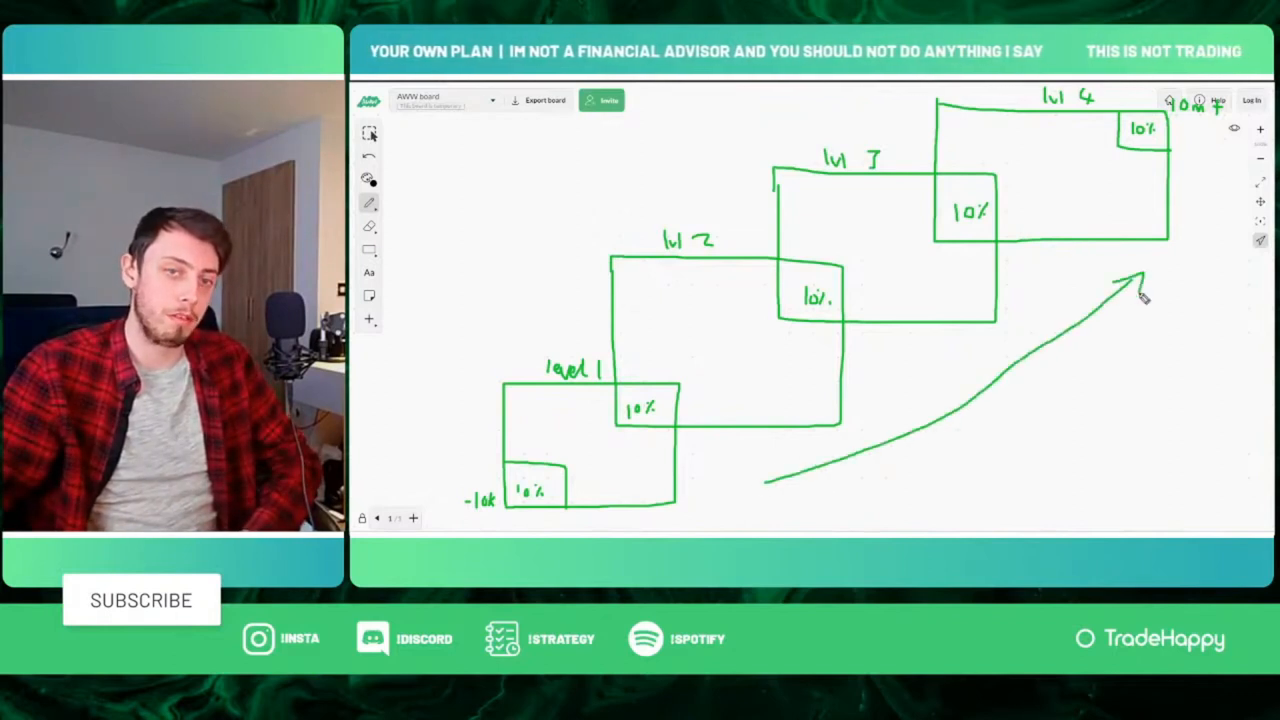
mouse_move(1036, 124)
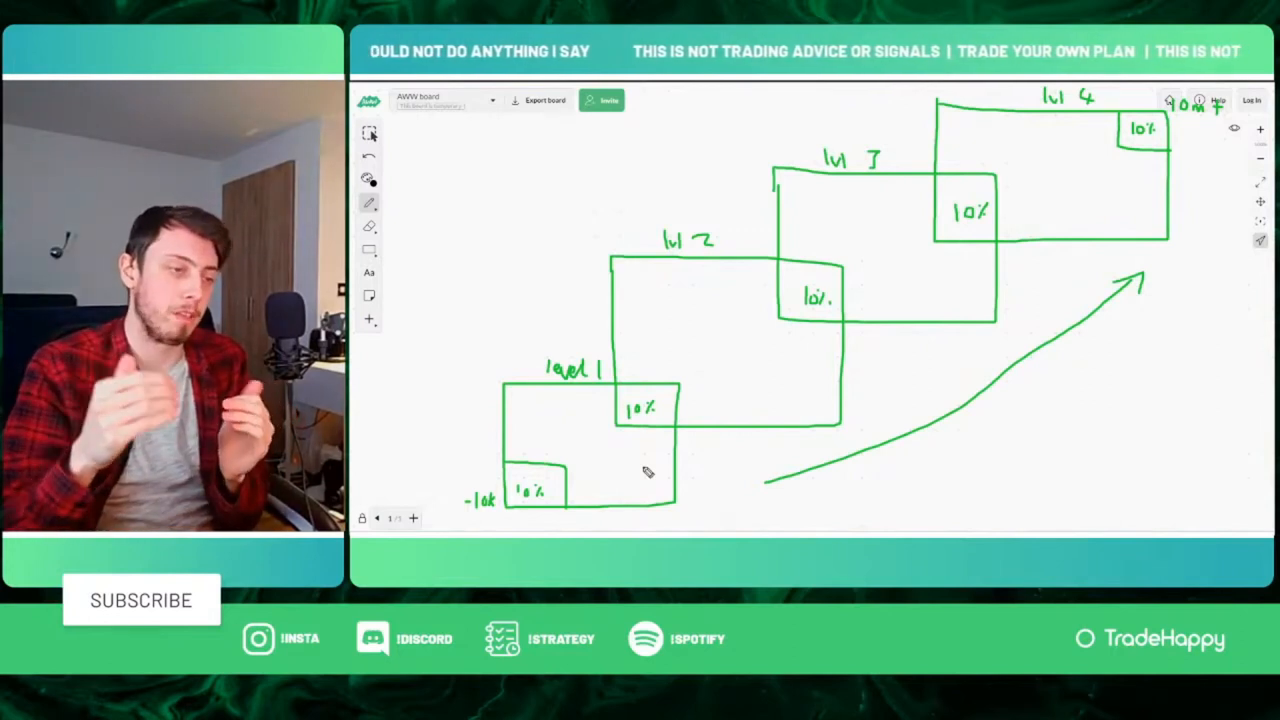
mouse_move(690, 396)
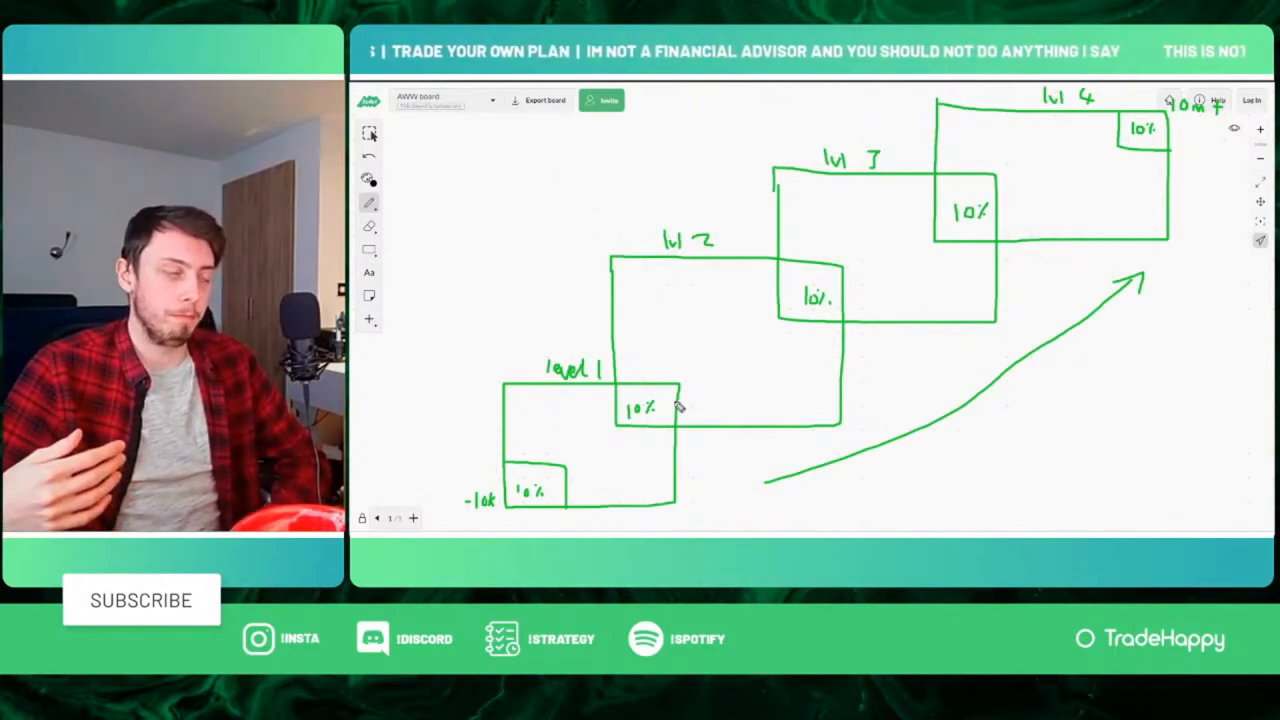
mouse_move(748, 390)
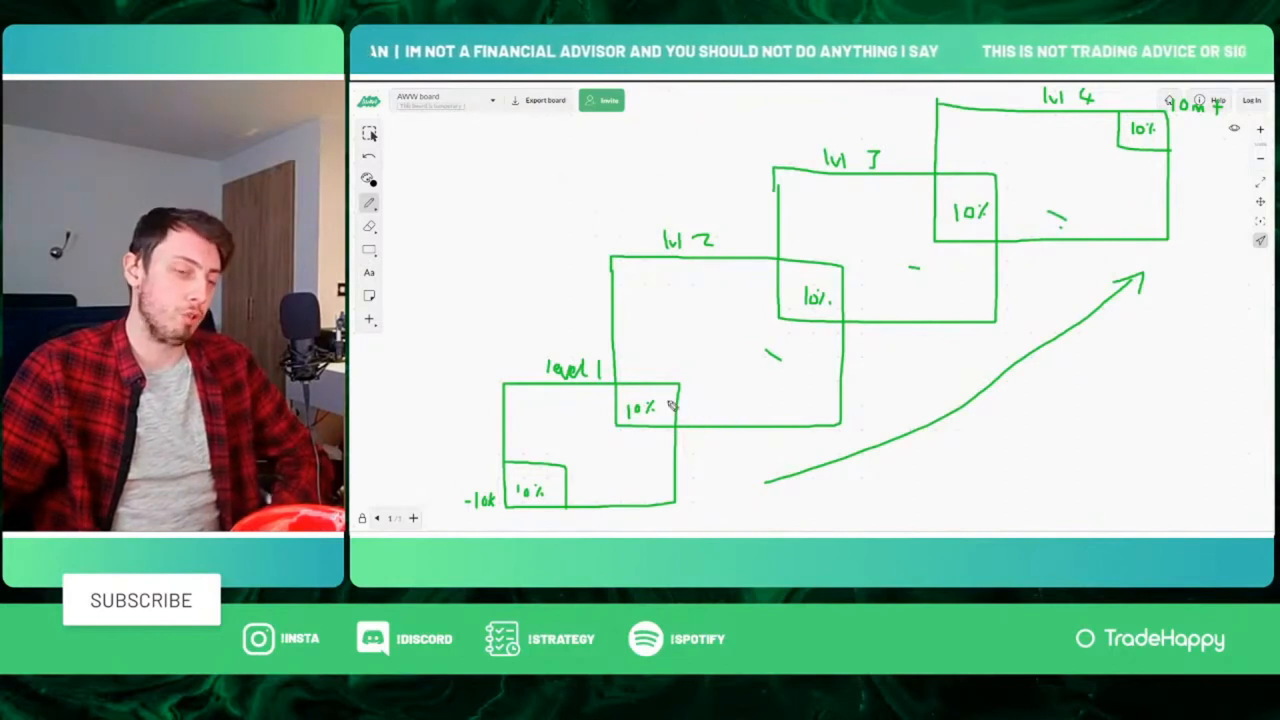
mouse_move(990, 250)
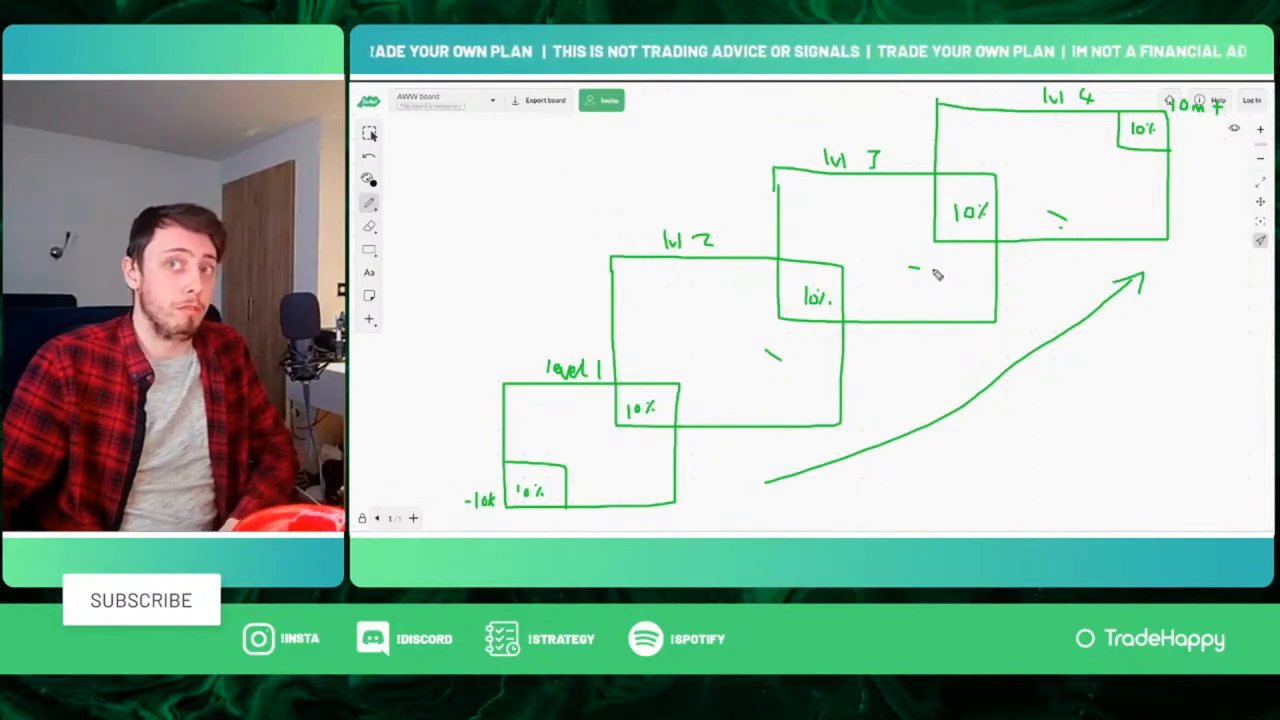
mouse_move(684, 456)
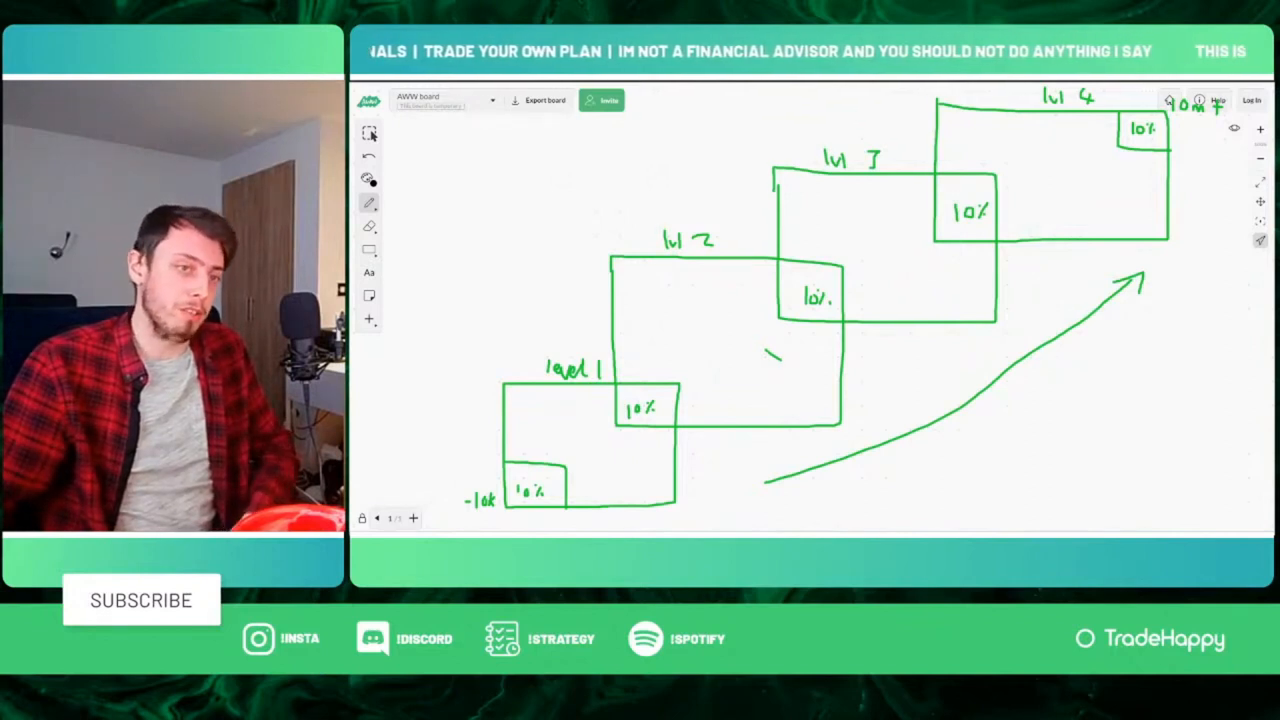
mouse_move(644, 442)
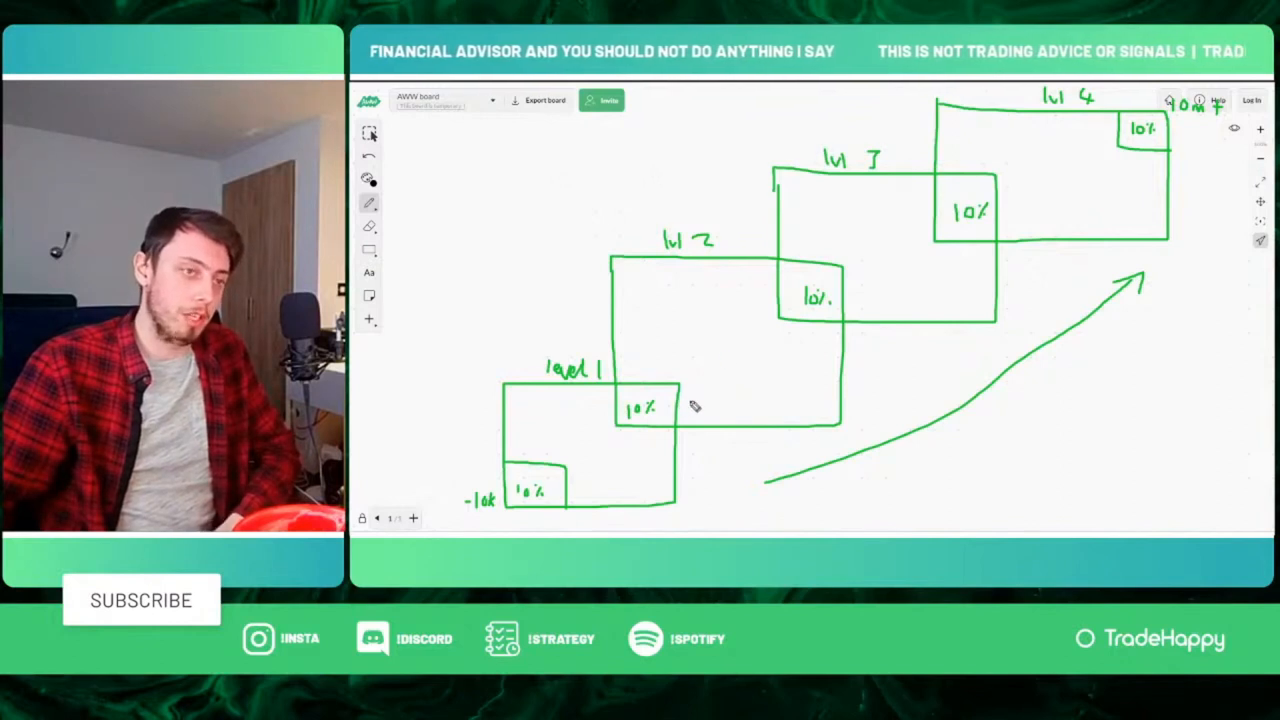
mouse_move(744, 378)
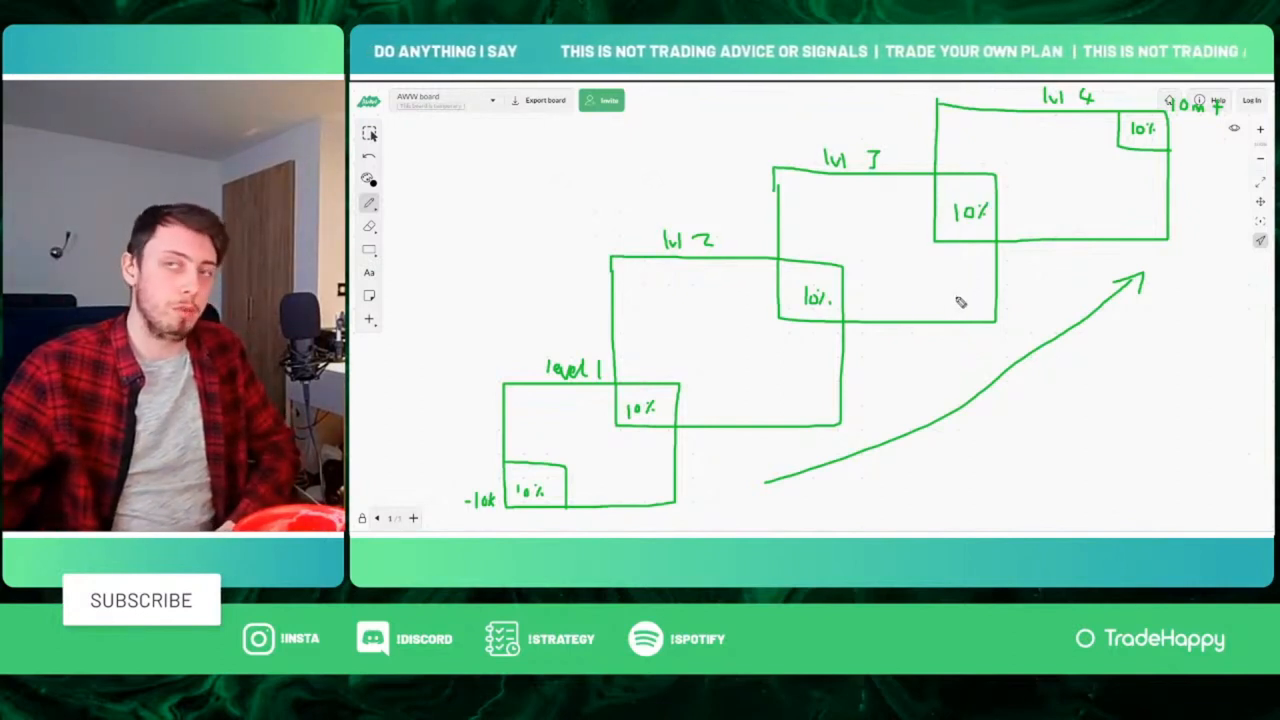
mouse_move(742, 348)
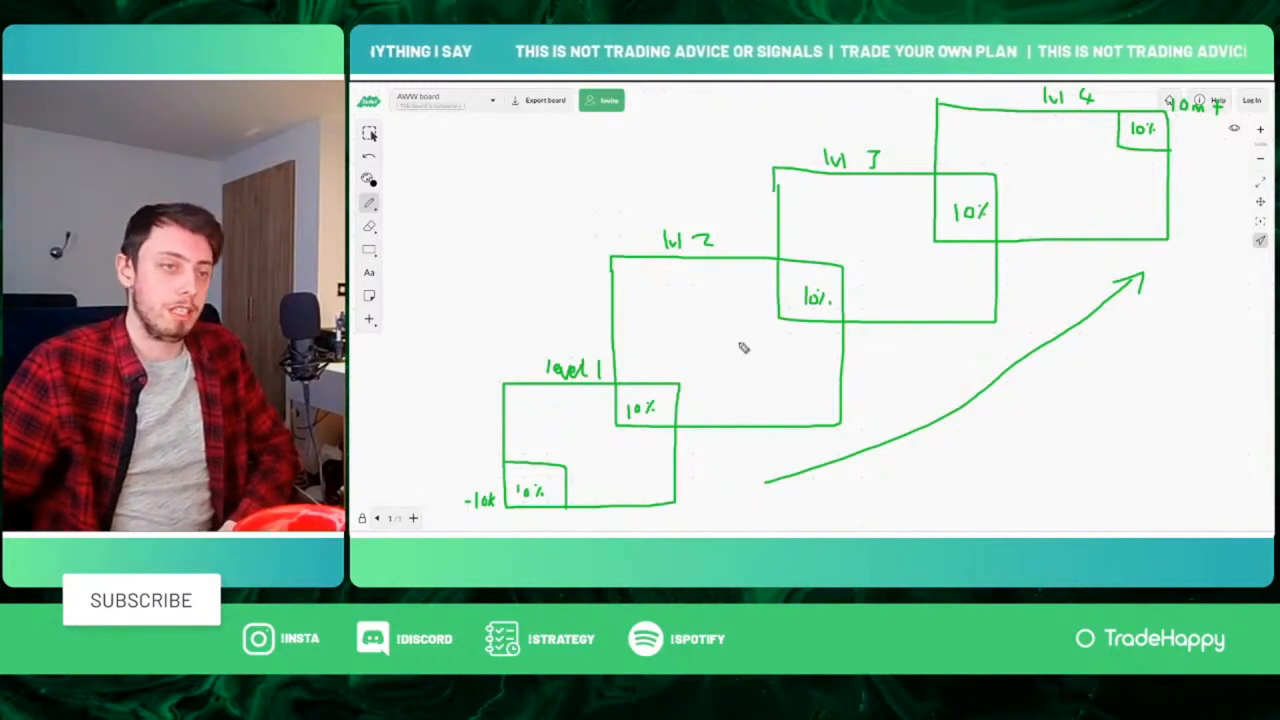